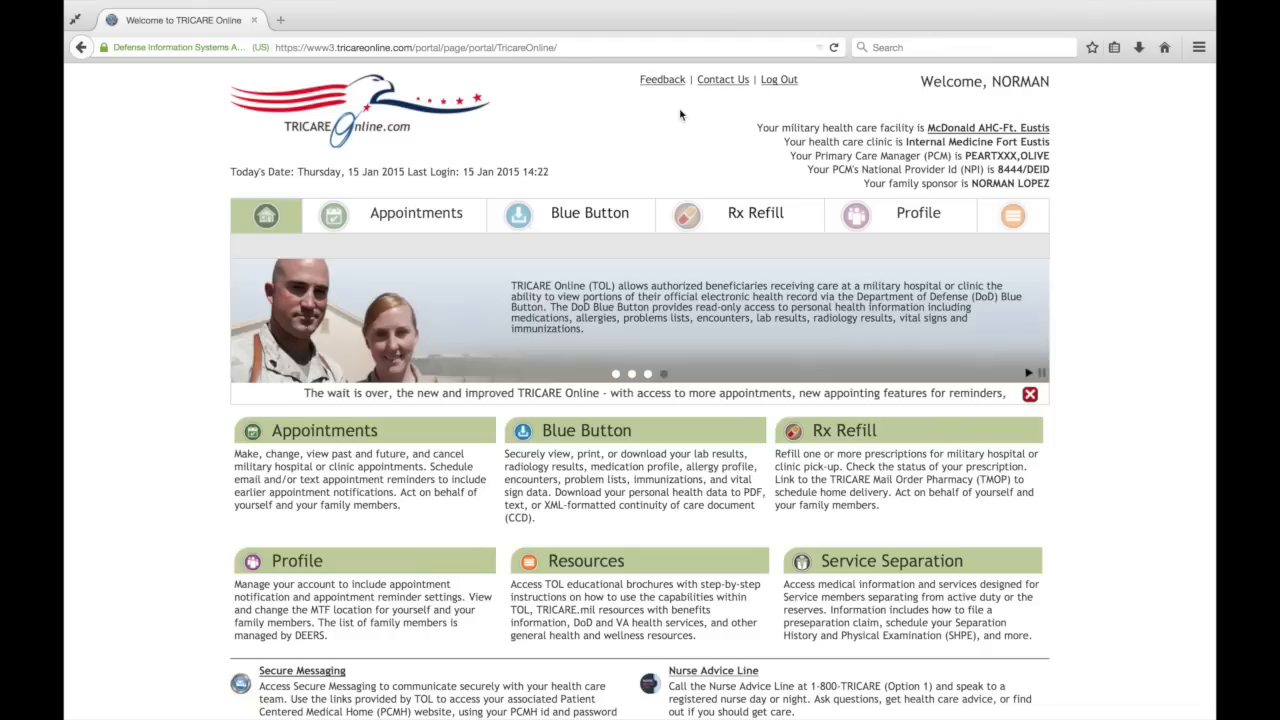
mouse_move(625, 124)
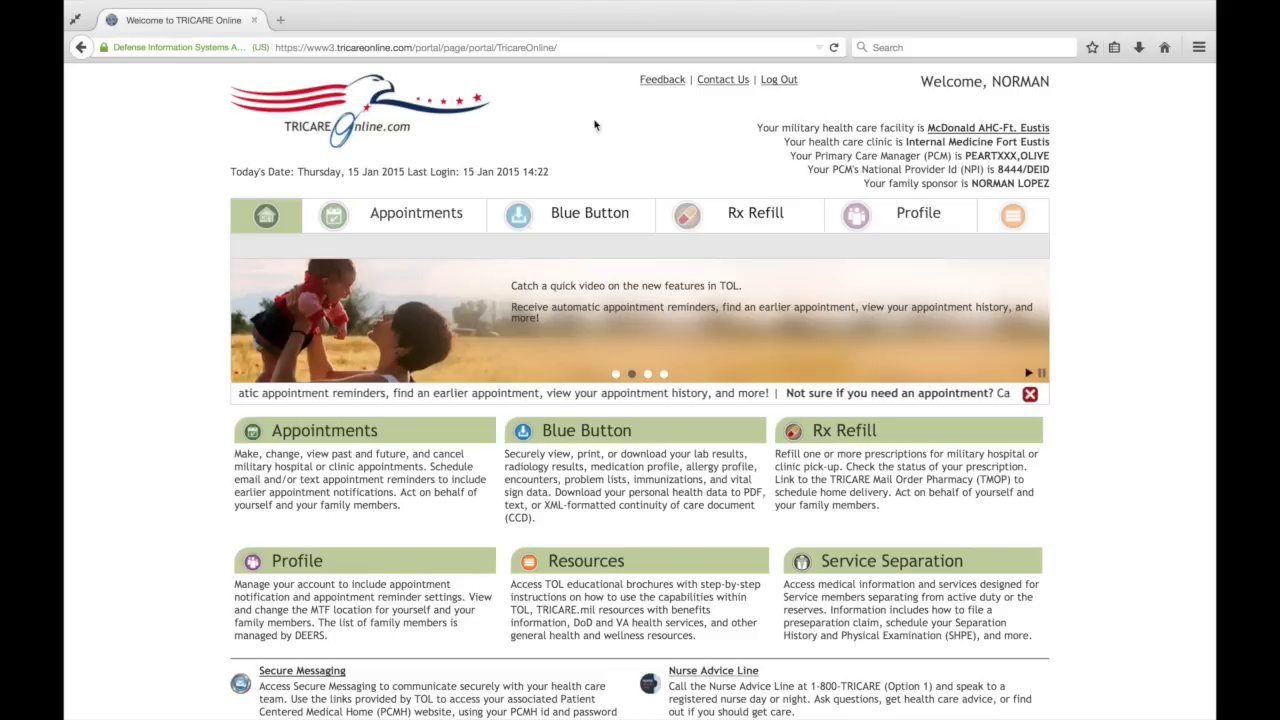
mouse_move(419, 120)
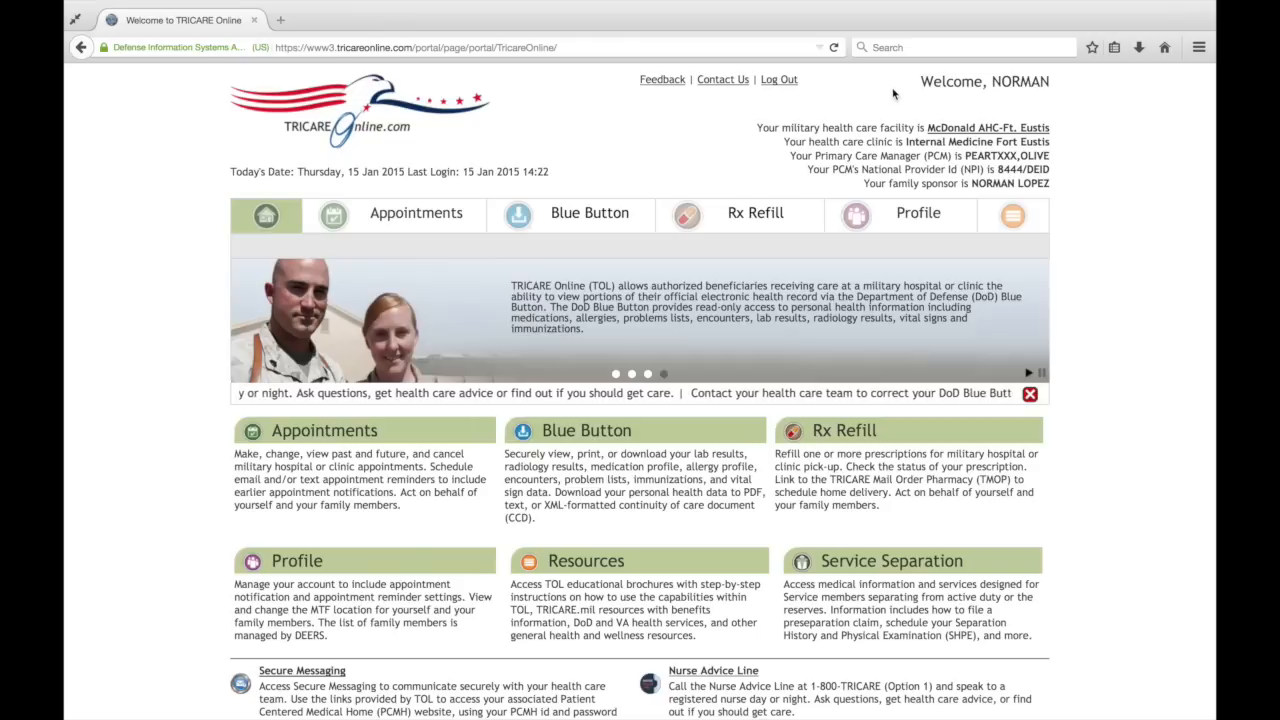
mouse_move(745, 105)
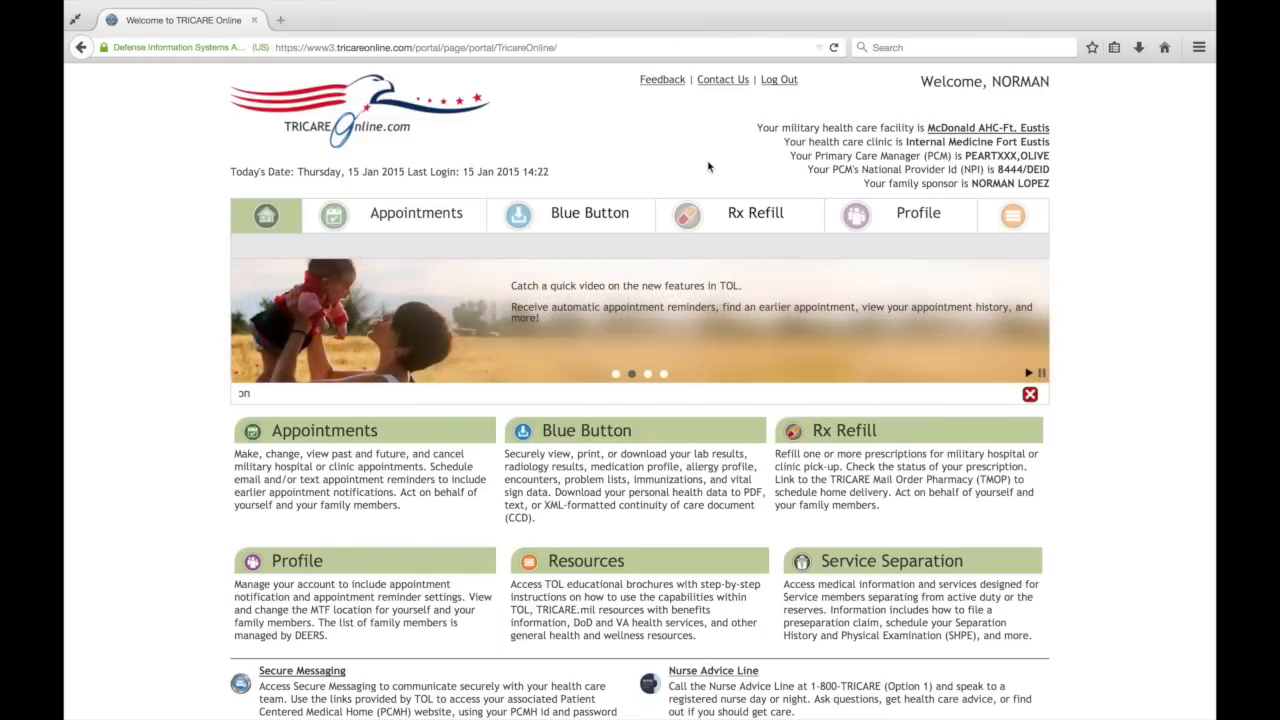
mouse_move(605, 175)
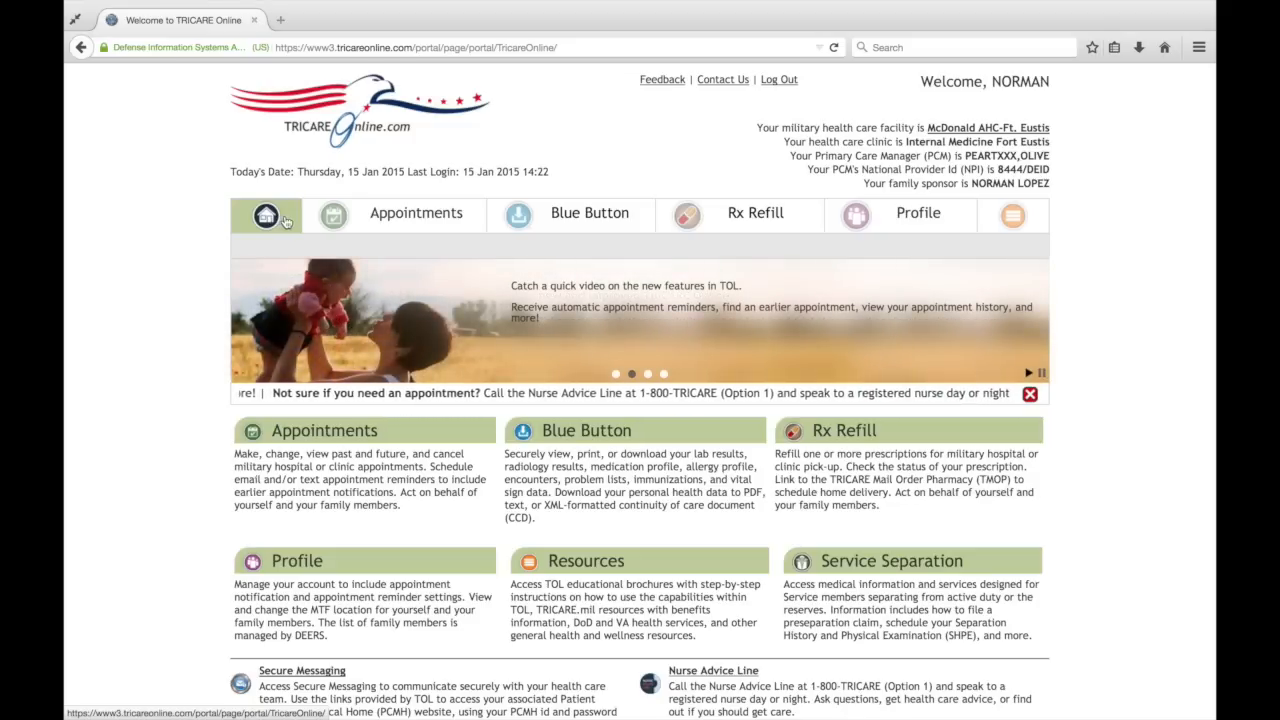
left_click(415, 213)
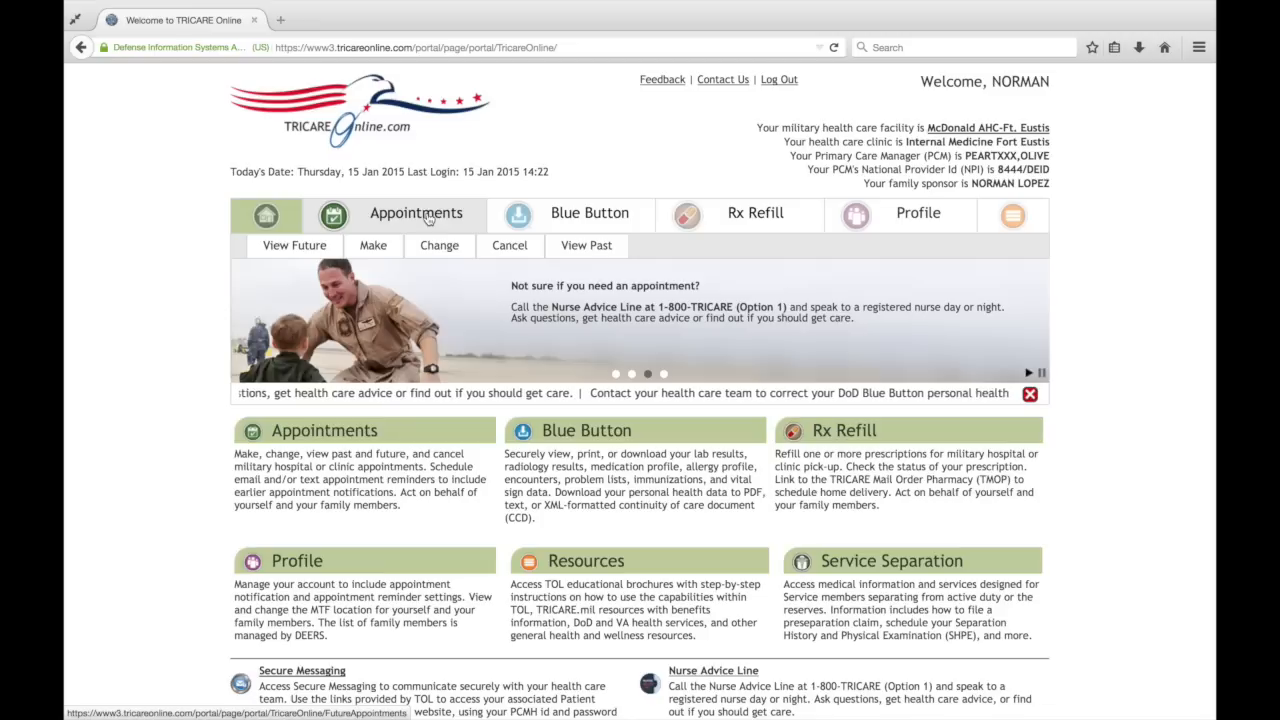
mouse_move(509, 245)
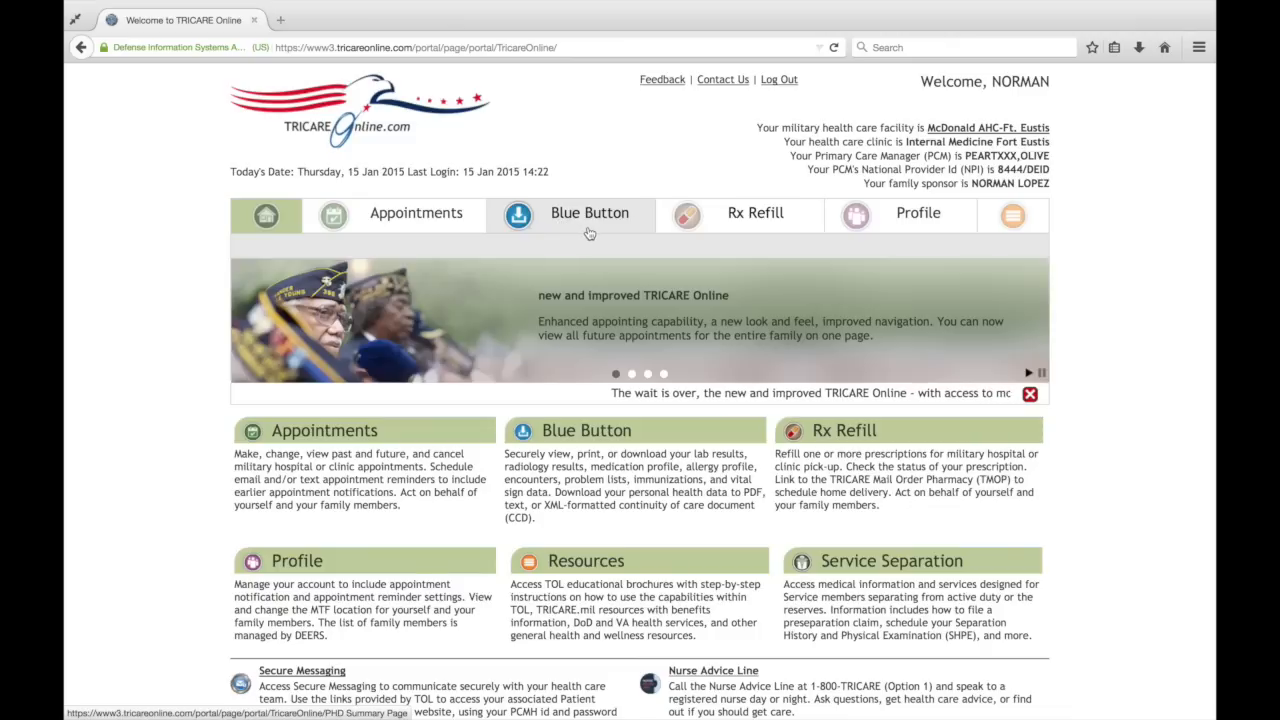
mouse_move(646, 228)
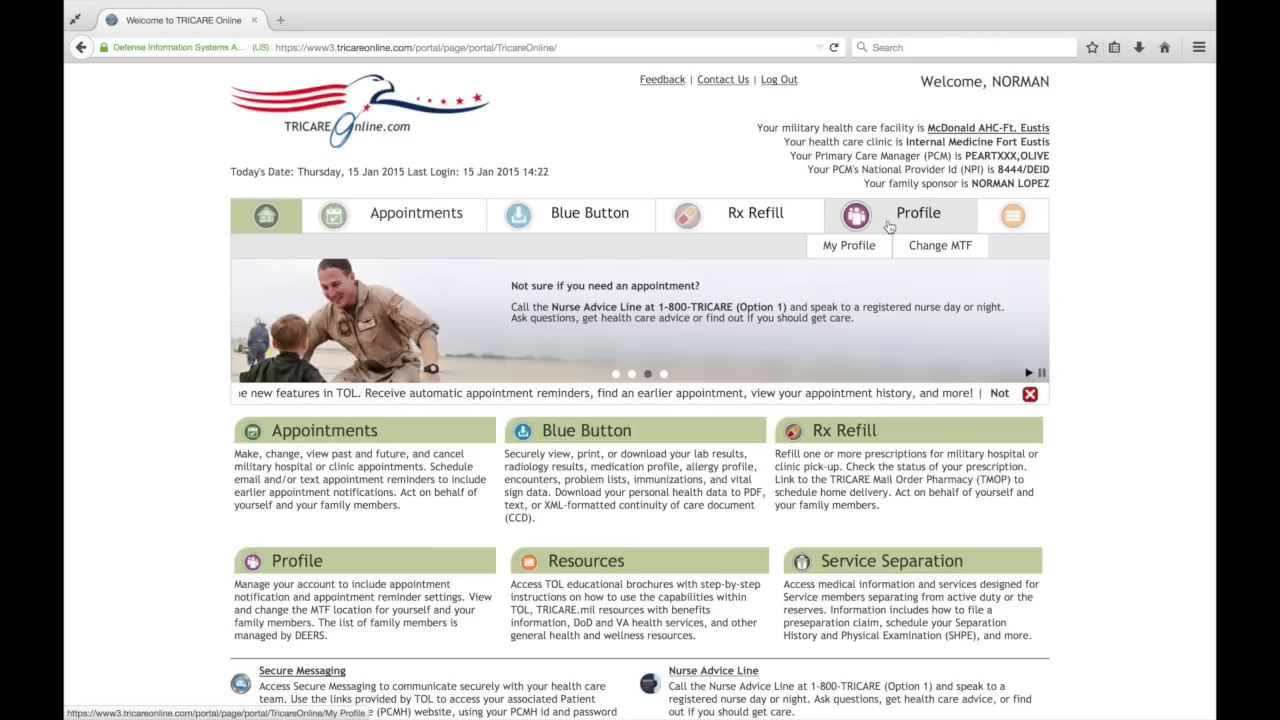
mouse_move(908, 235)
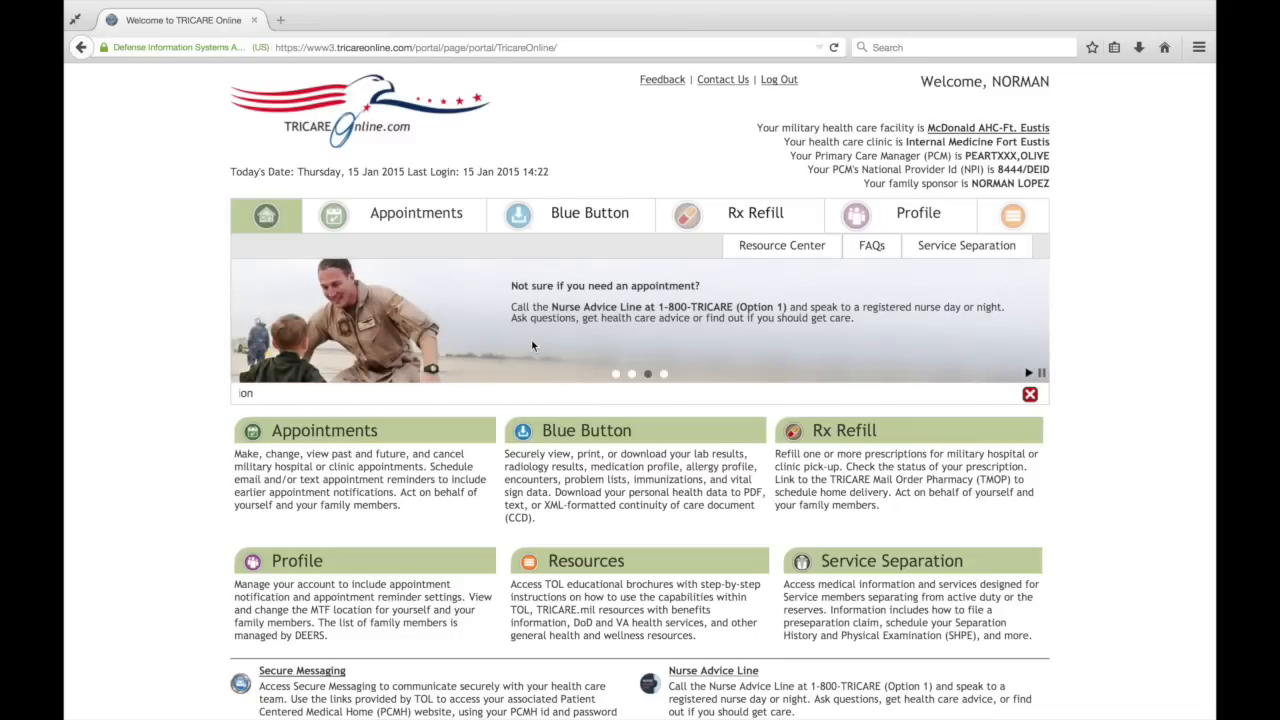
mouse_move(606, 345)
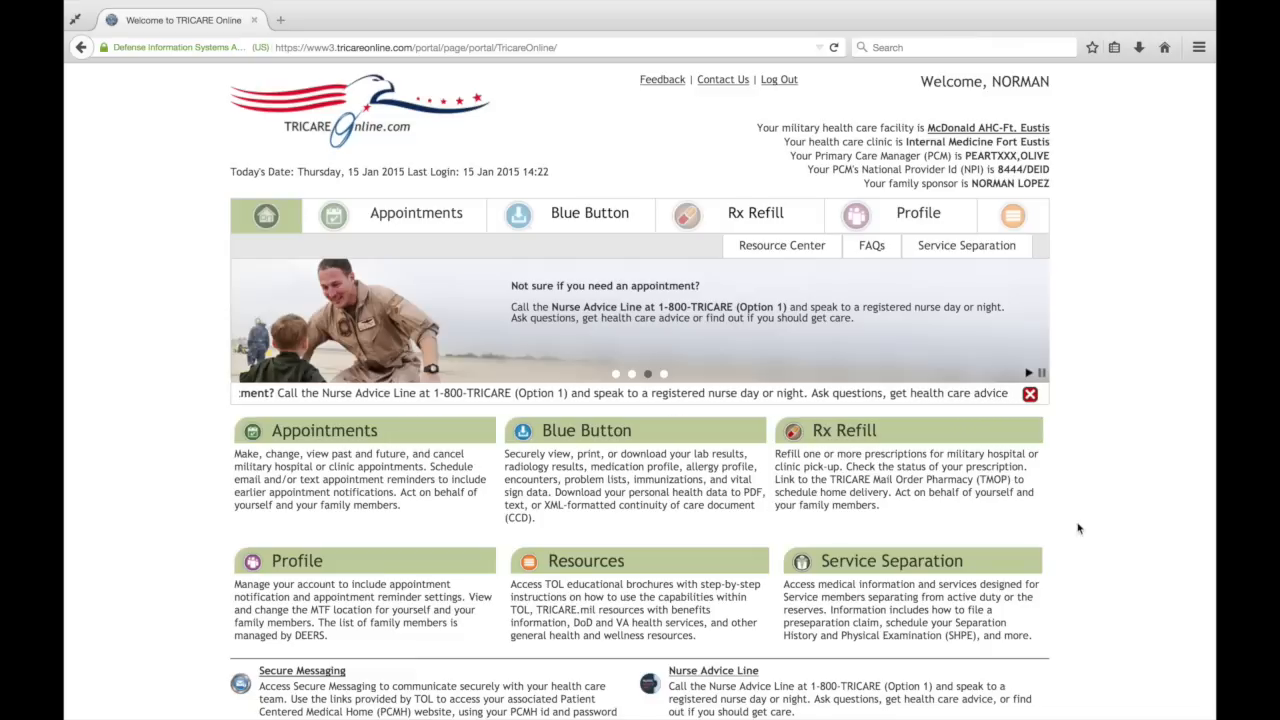
scroll("down", 3)
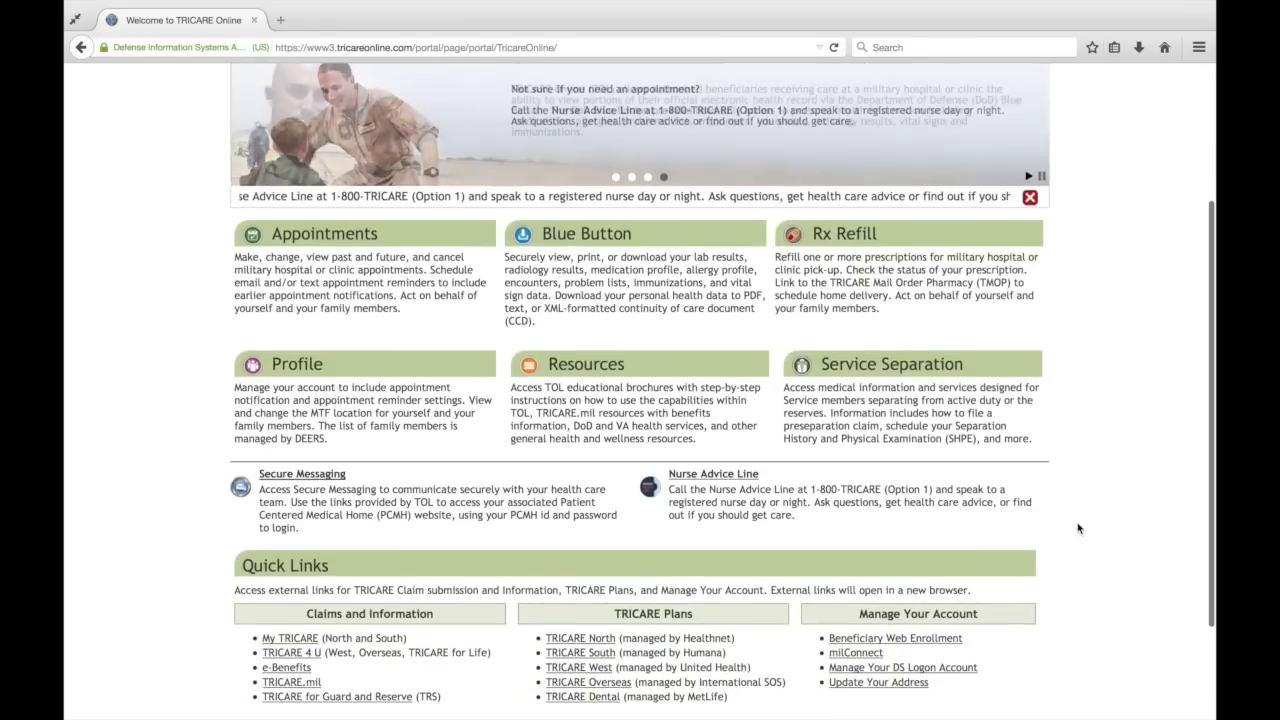
scroll("down", 3)
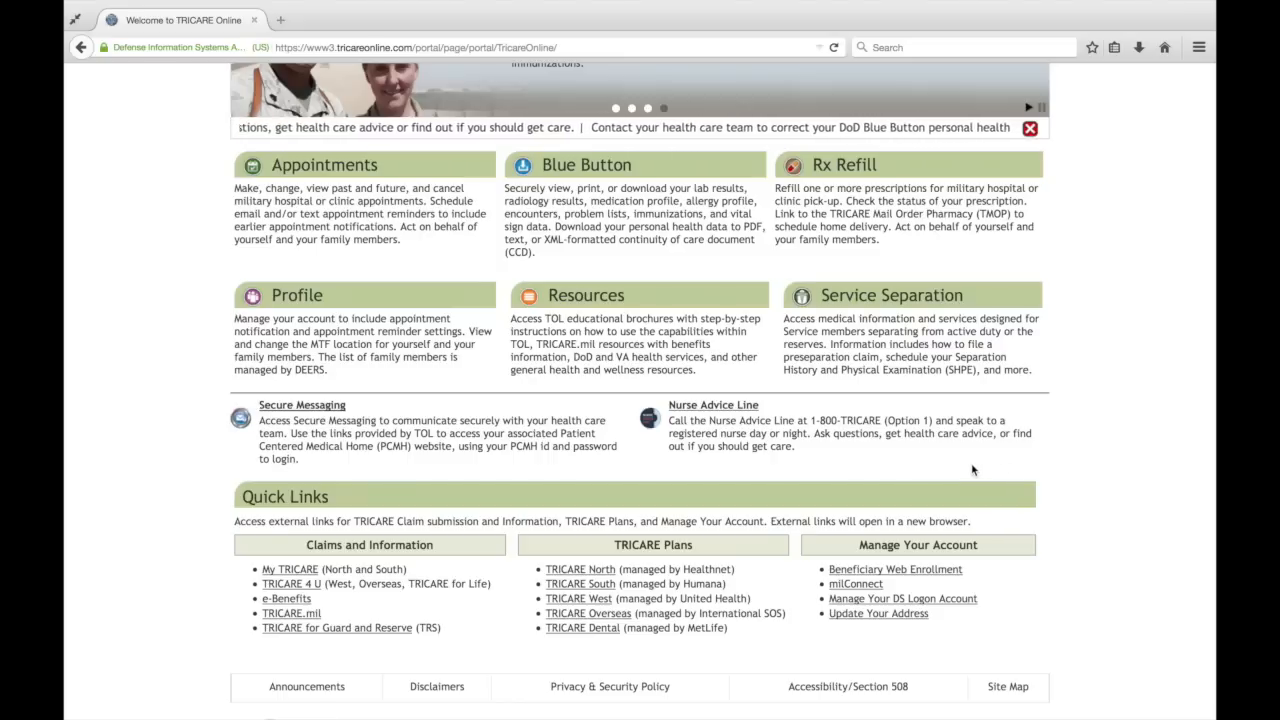
scroll("down", 3)
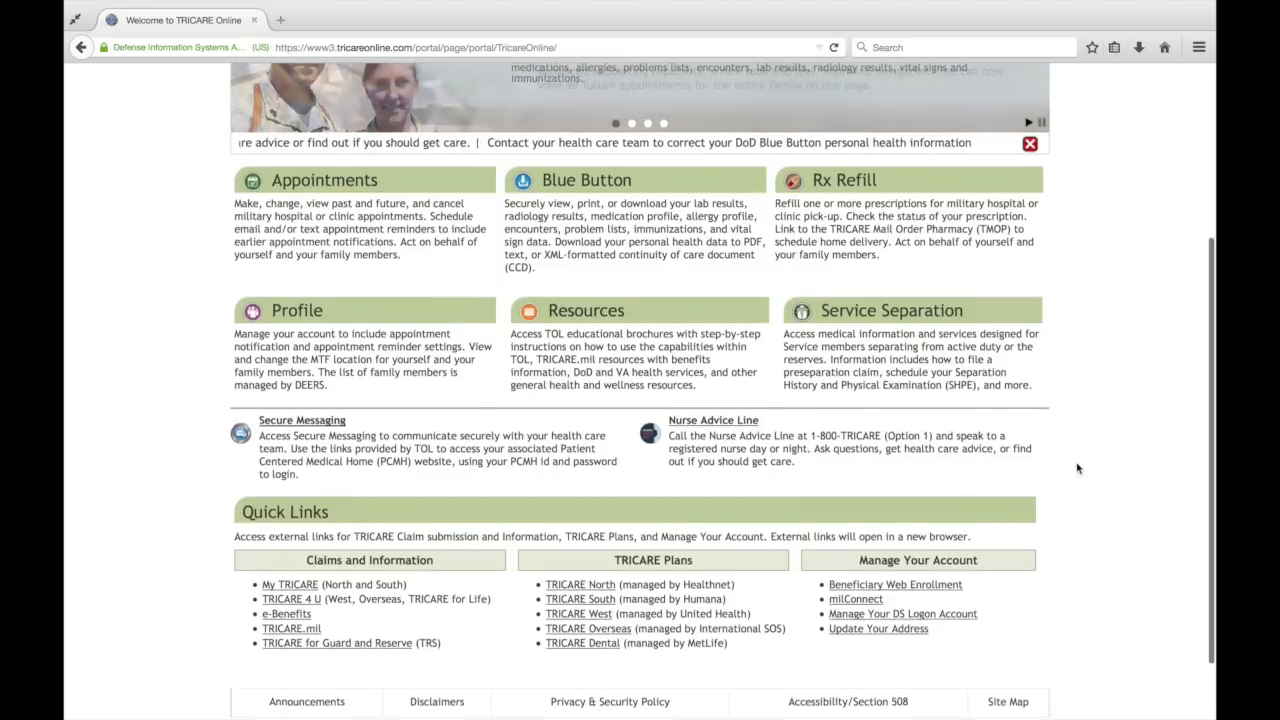
scroll("up", 3)
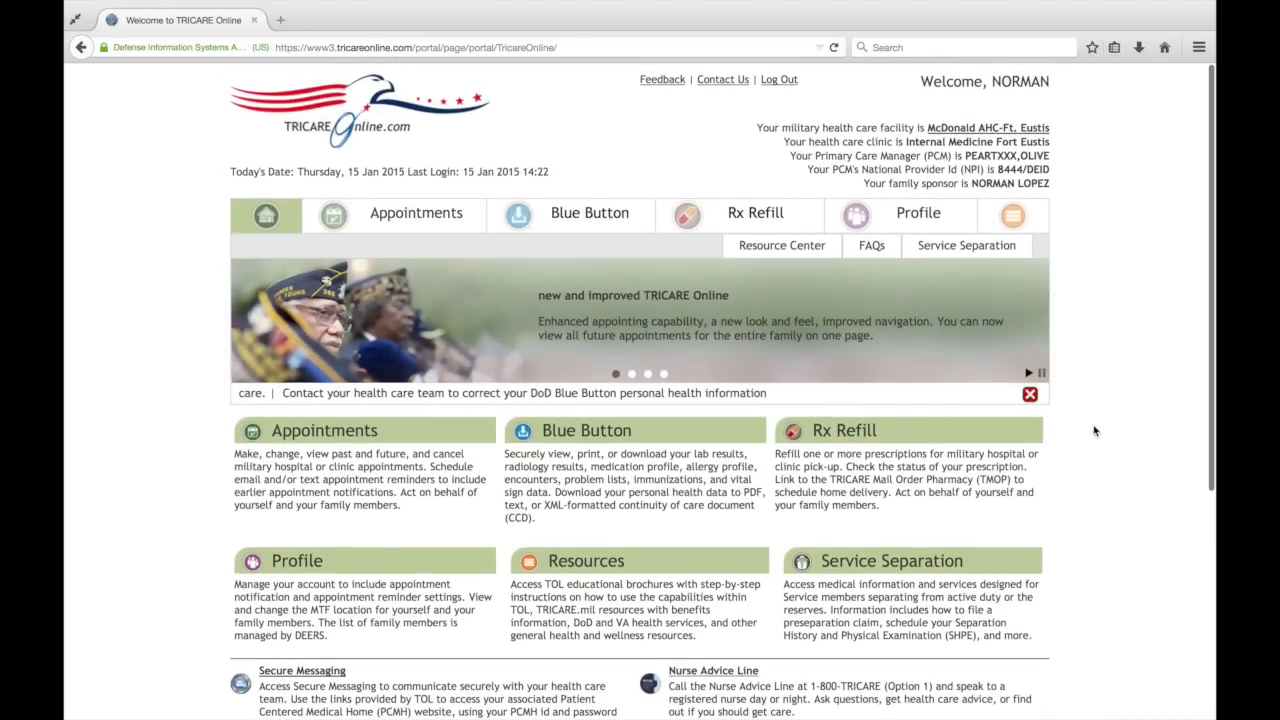
mouse_move(1124, 264)
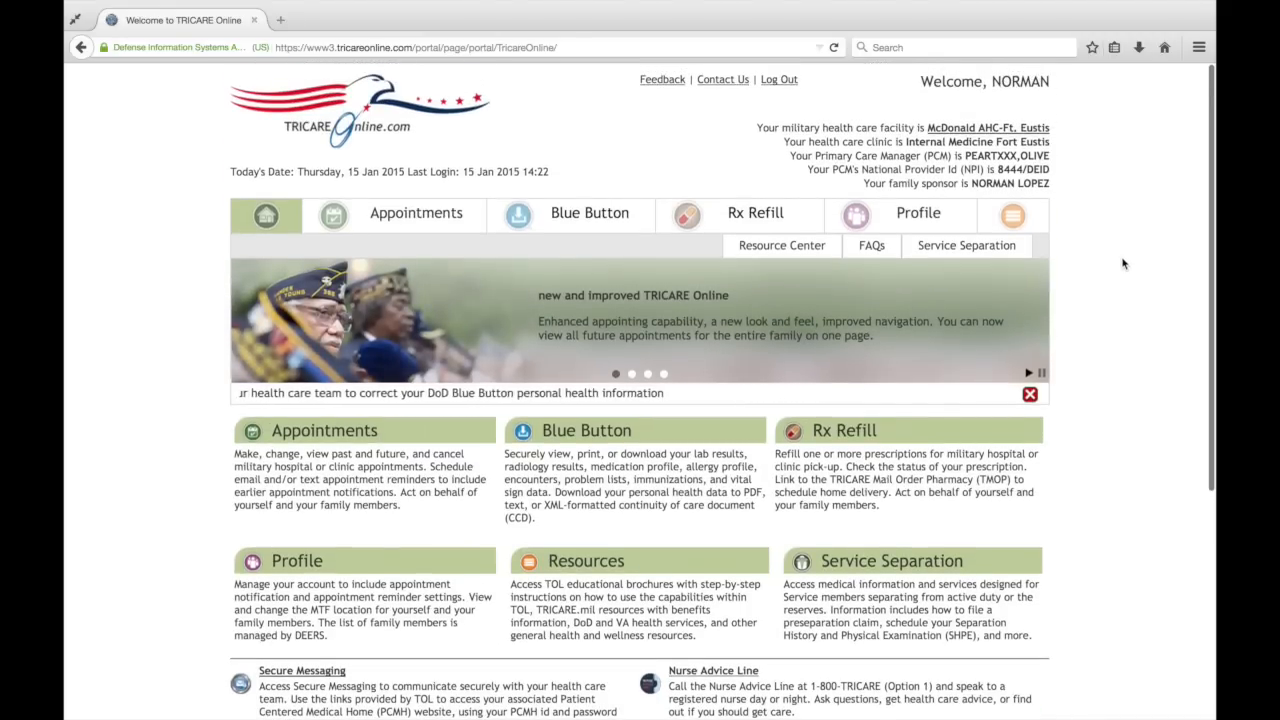